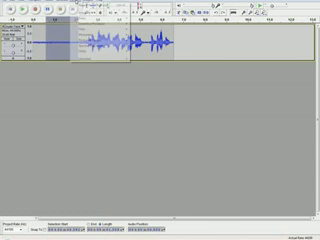
- Bring up the Effect menu to reach noise removal for the noisy opening stretch
left_click(96, 10)
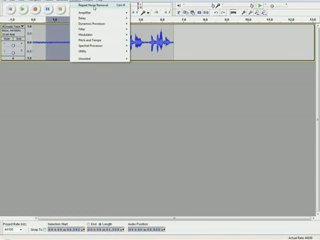